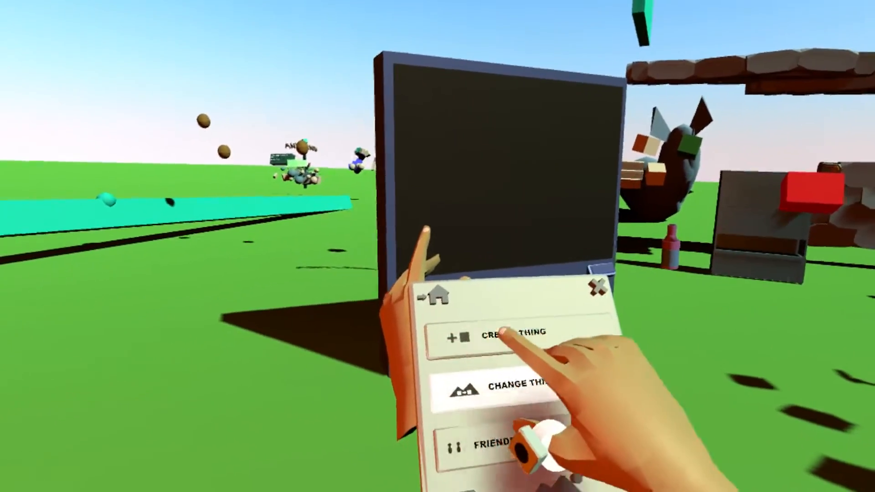
Choose Create Thing from the main menu to begin a new object
left_click(508, 335)
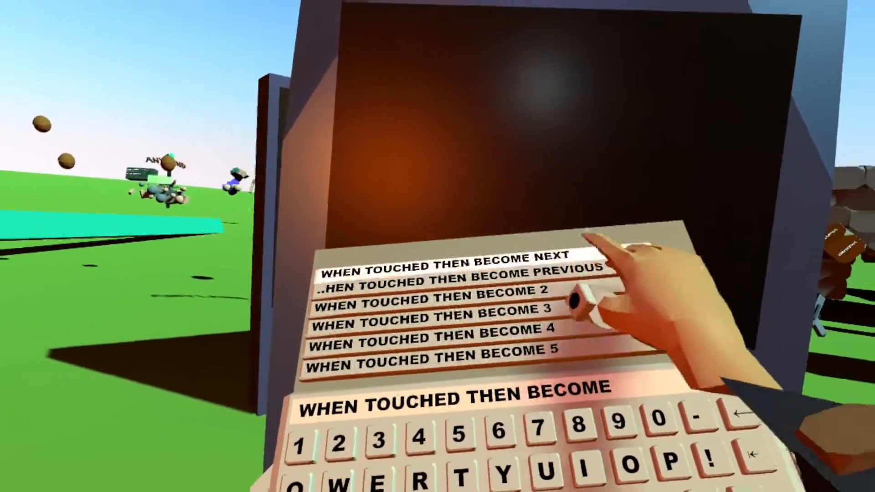
Add a 'when touched then become next' rule and edit state 2's timed rule
left_click(447, 264)
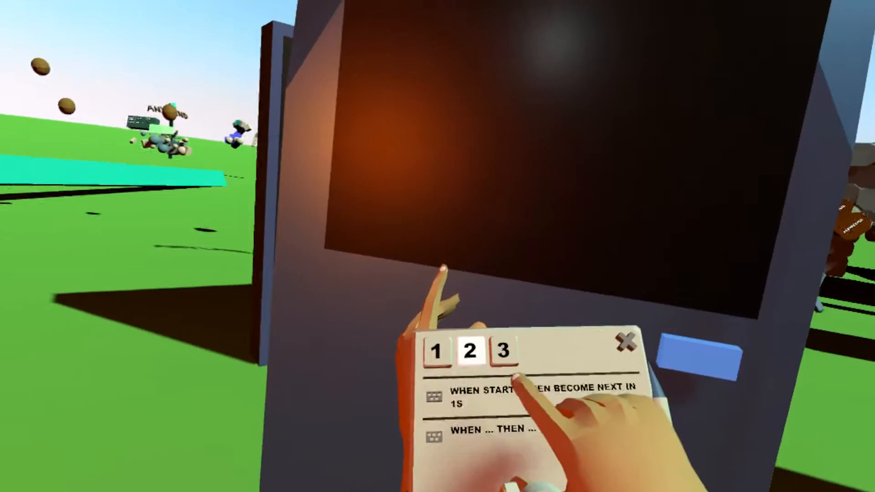
left_click(438, 355)
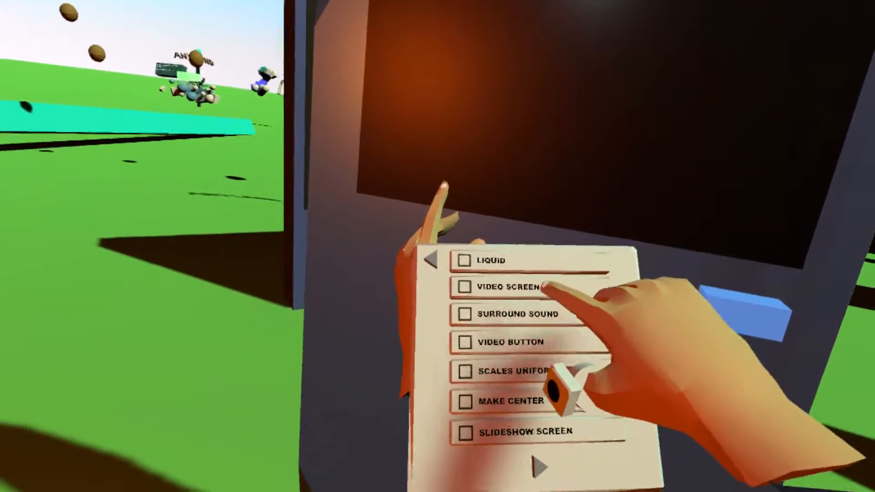
Tick the Video Screen attribute for the black panel
left_click(465, 343)
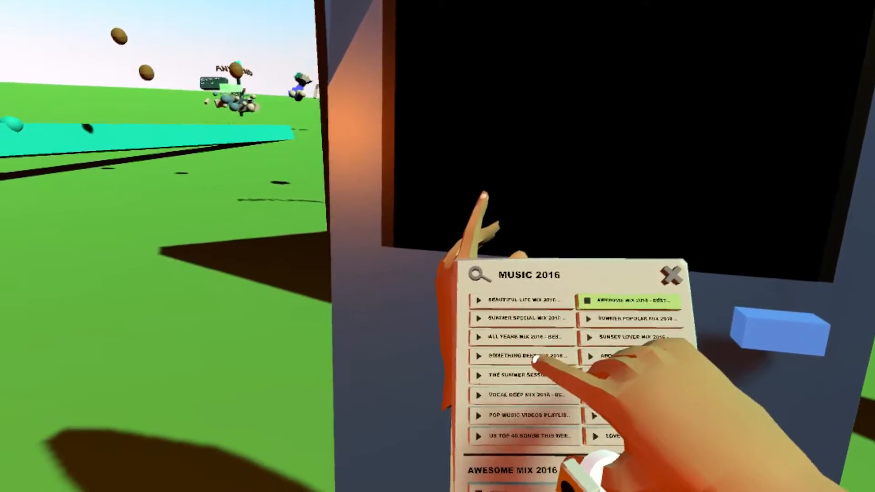
Pick a Music 2016 mix to play, then close the video results
left_click(519, 357)
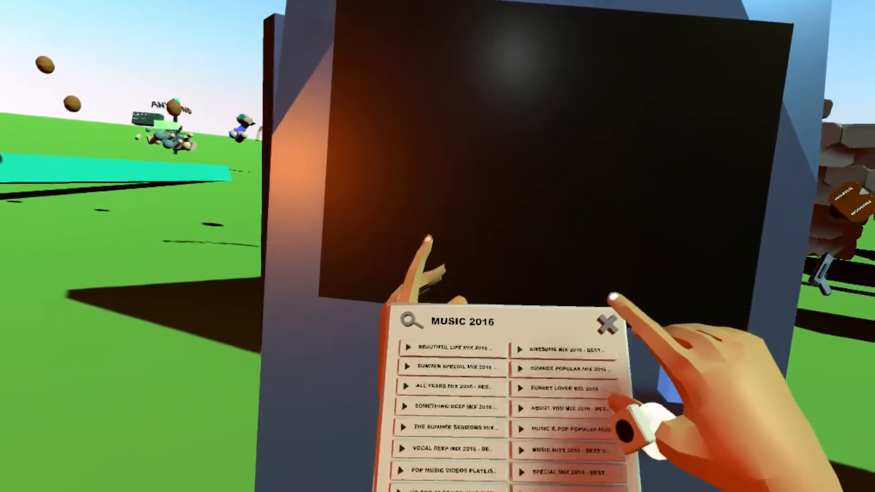
left_click(608, 324)
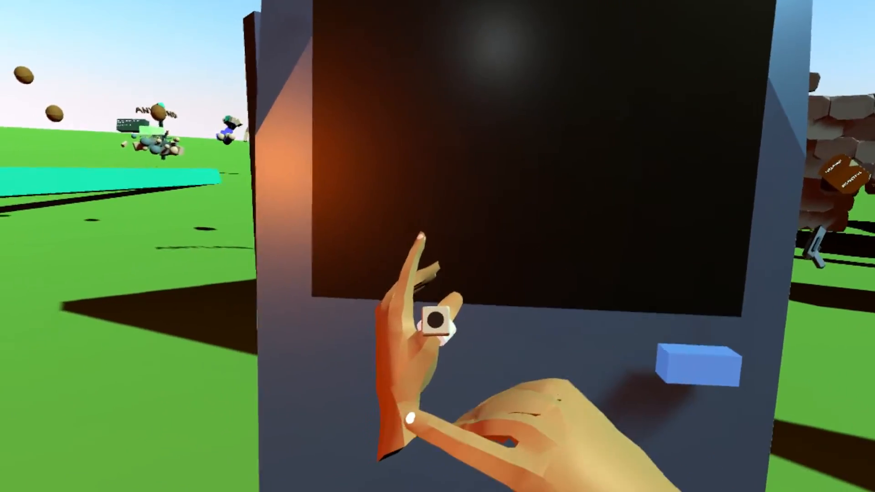